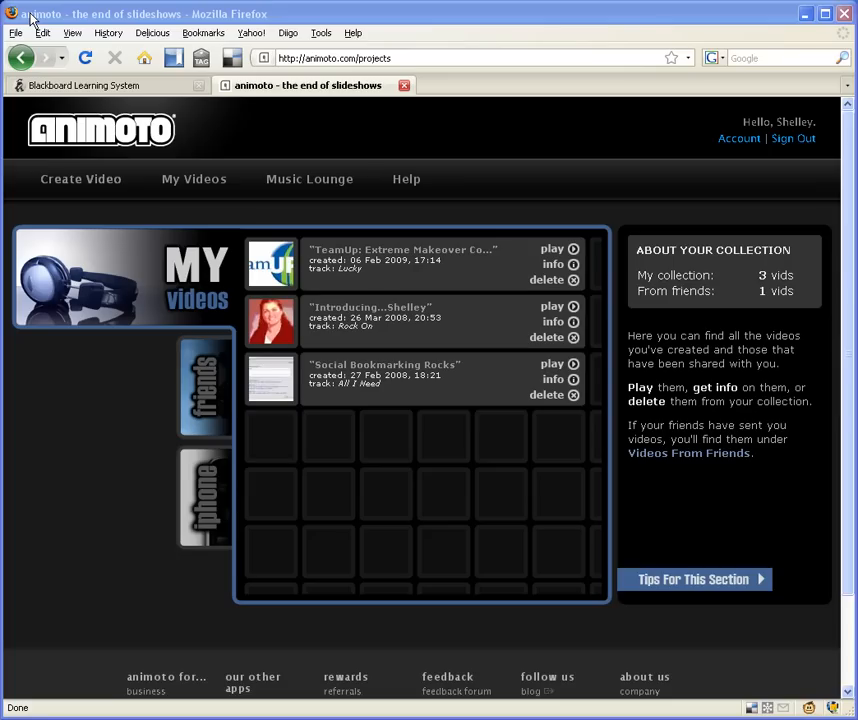
mouse_move(78, 94)
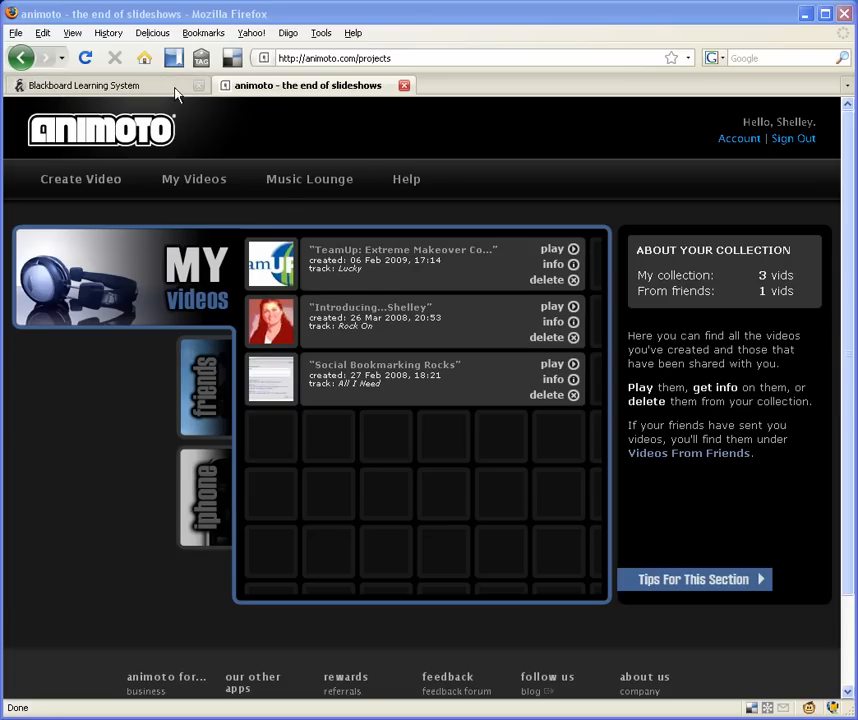
Open the Introducing...Shelley video from the Animoto collection and show its Video Toolbox.
left_click(100, 84)
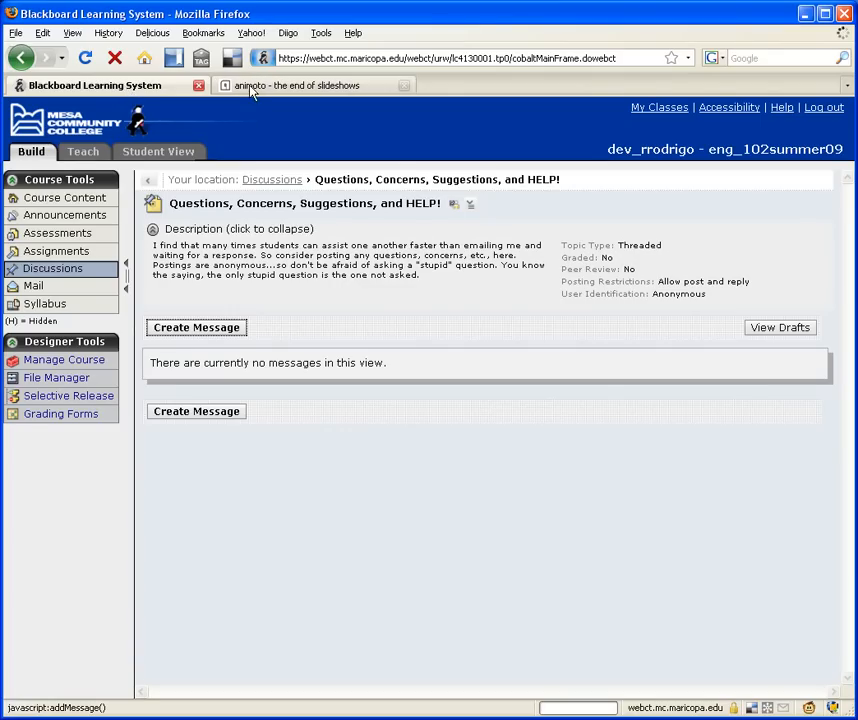
left_click(290, 84)
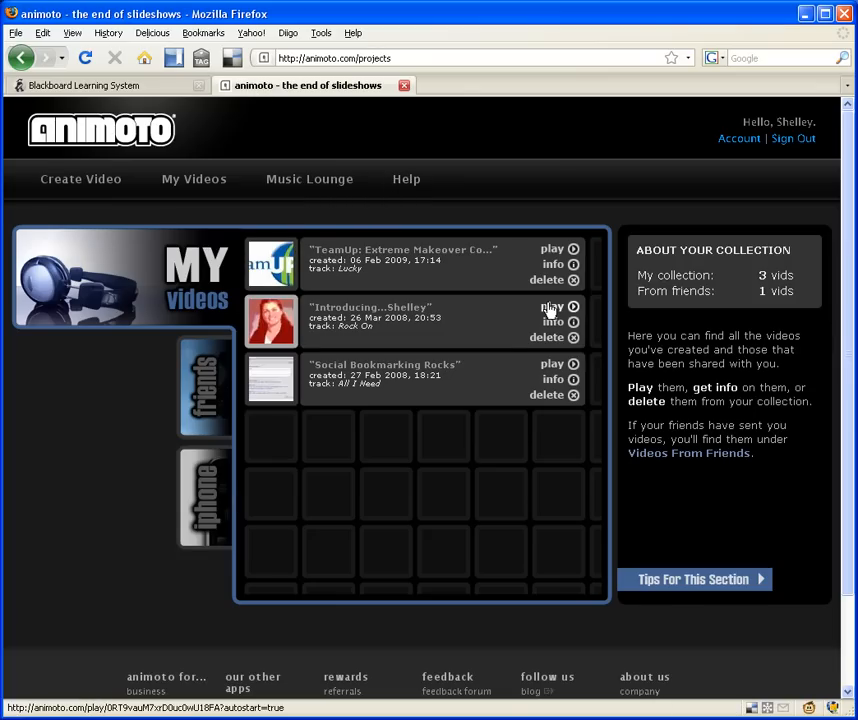
left_click(552, 308)
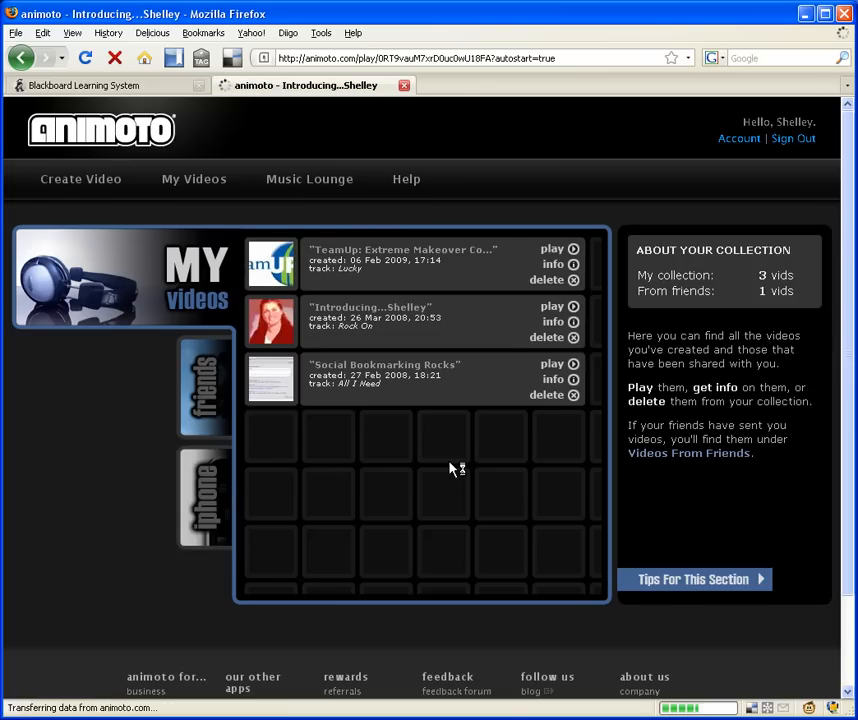
left_click(552, 308)
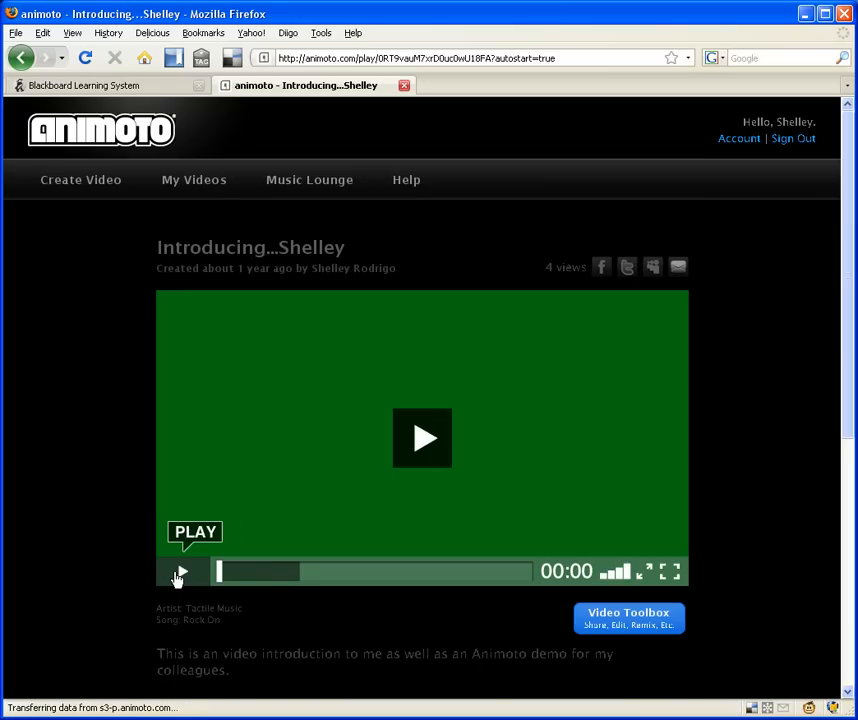
mouse_move(648, 632)
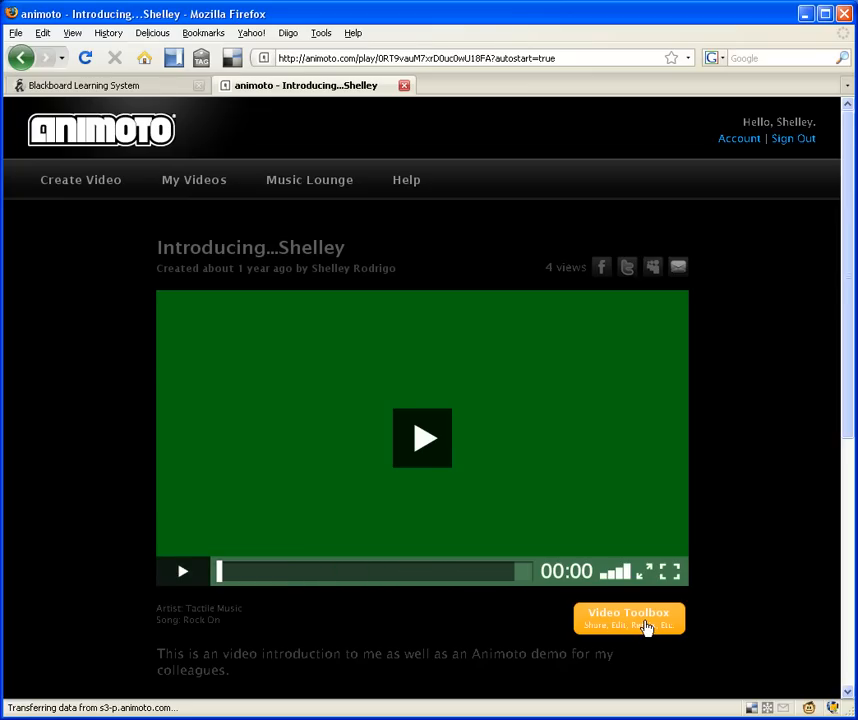
left_click(632, 616)
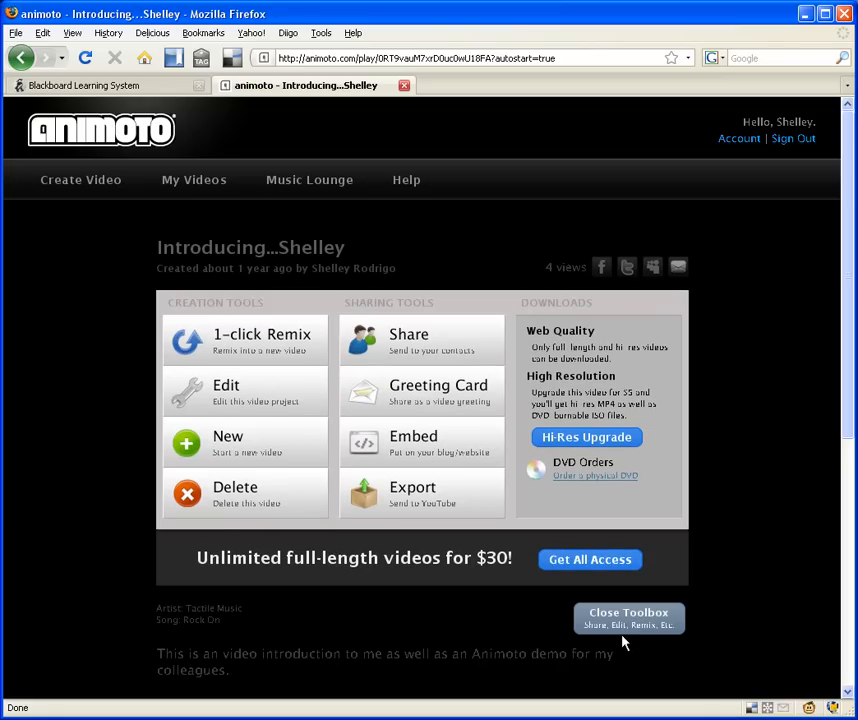
mouse_move(418, 444)
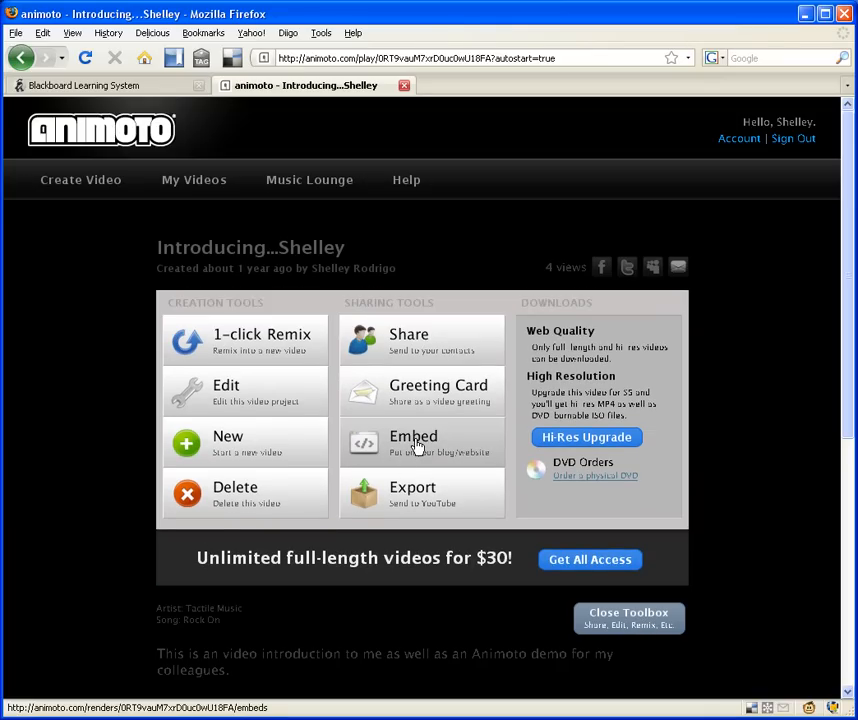
Bring up the Embed dialog and copy the 432×240 player embed code.
left_click(412, 444)
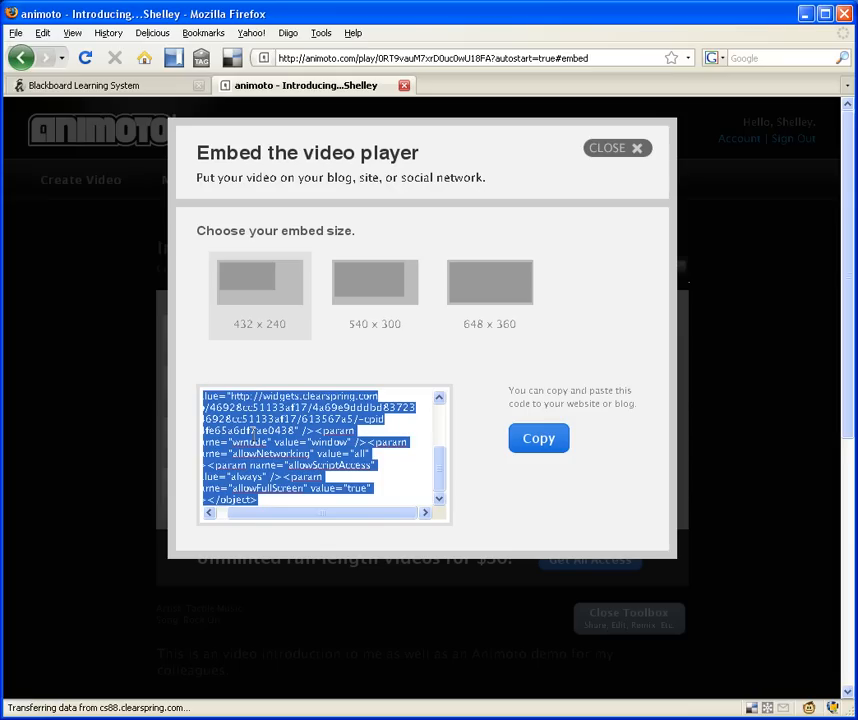
right_click(300, 430)
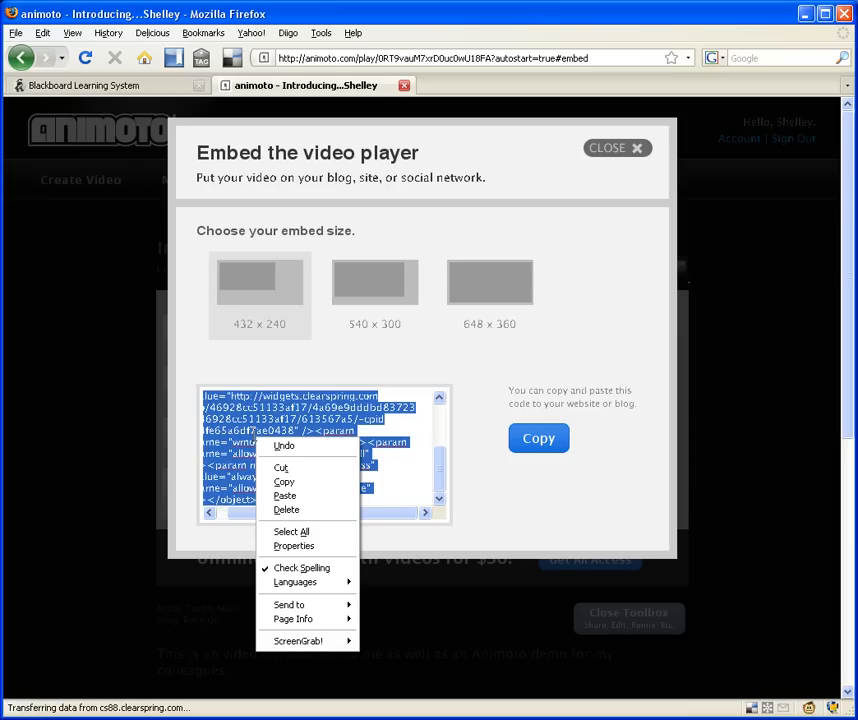
left_click(284, 482)
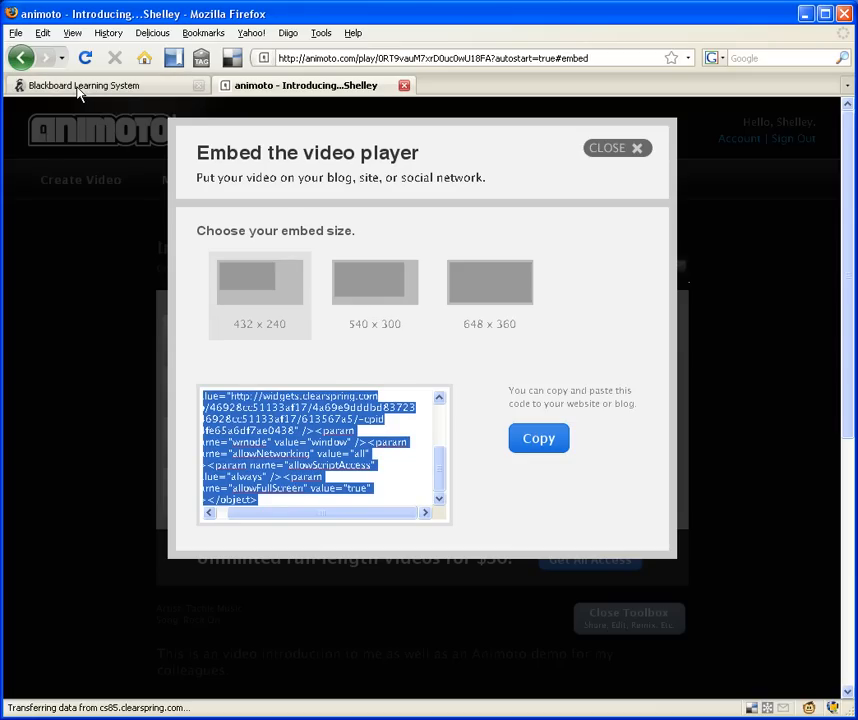
Start a new Blackboard discussion message with subject 'introduction'.
left_click(90, 84)
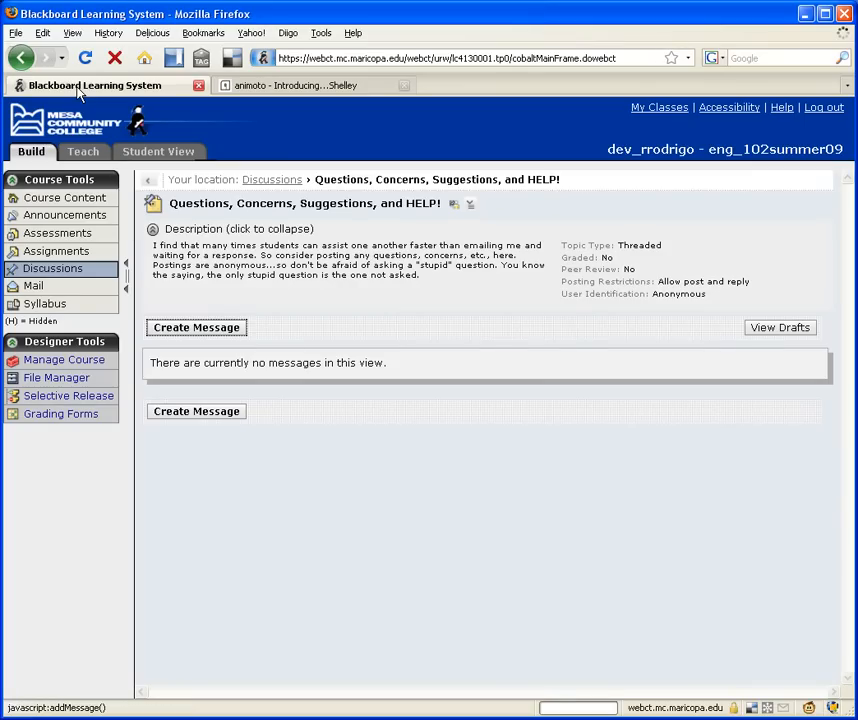
mouse_move(76, 100)
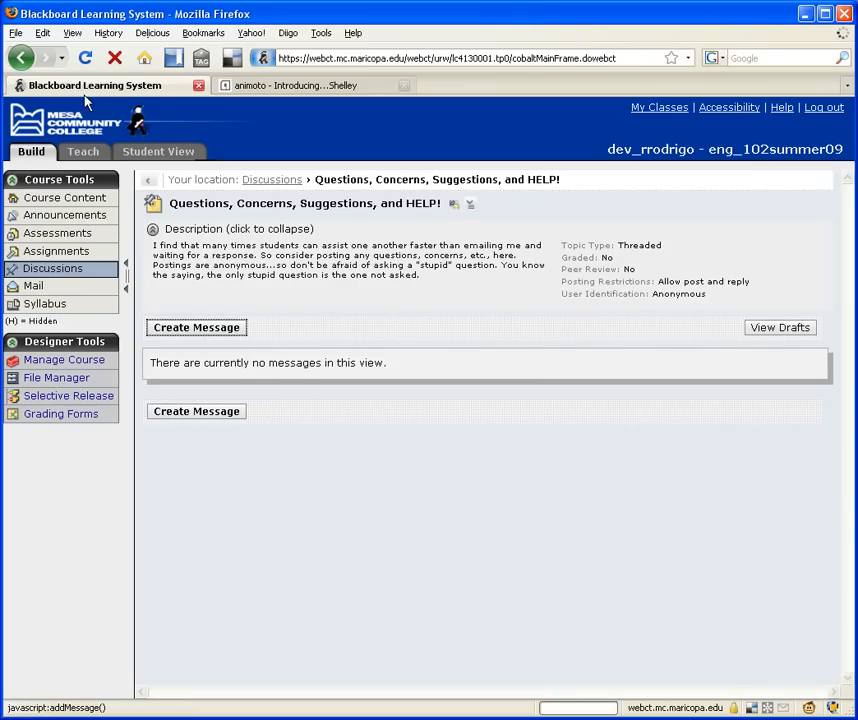
left_click(196, 328)
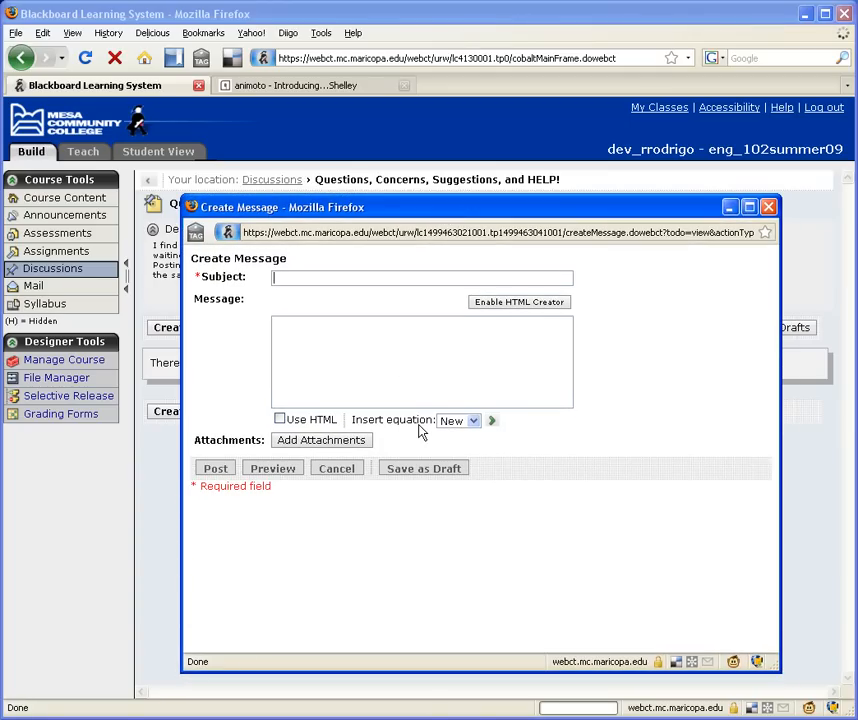
type("introductio")
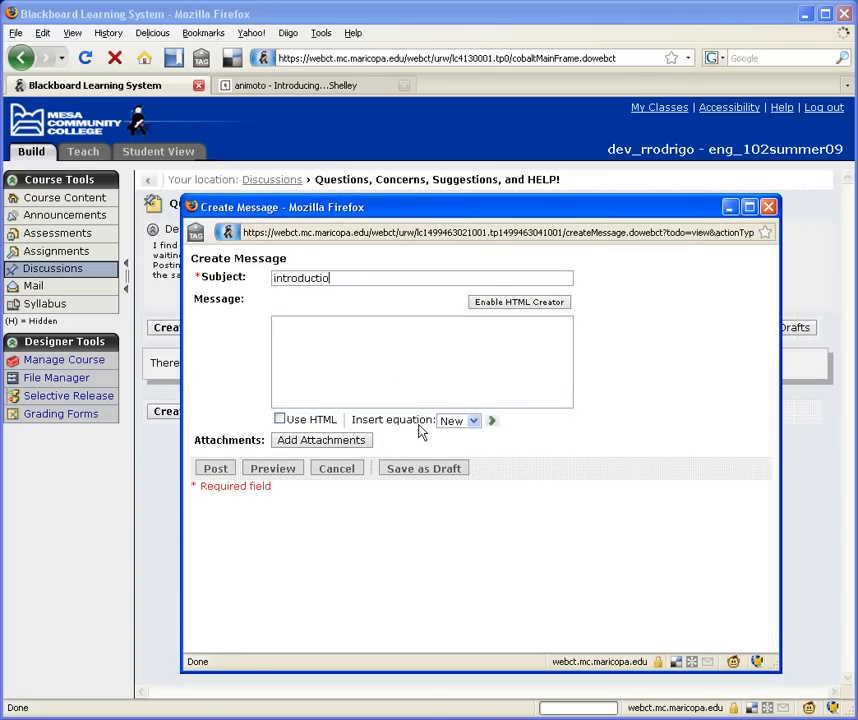
type("n")
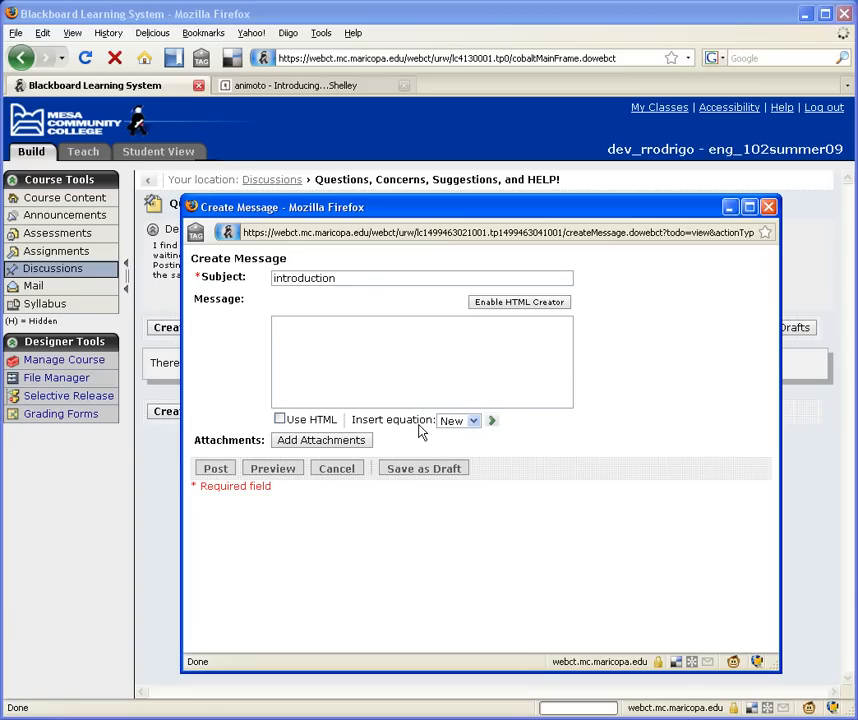
Write the body: Type your introduction. Then hit "enter" key.
type("T")
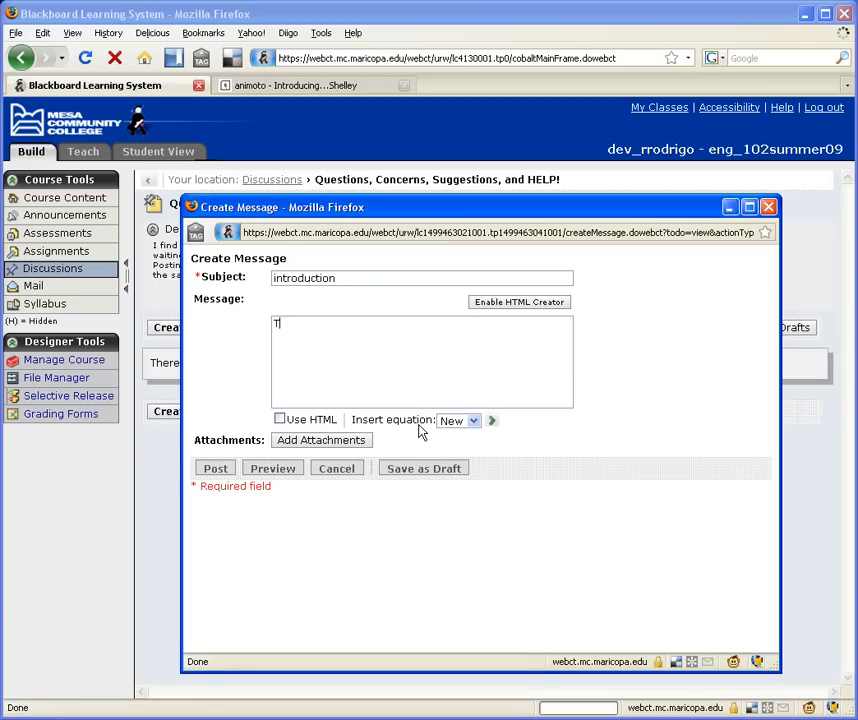
type("ype your introduc")
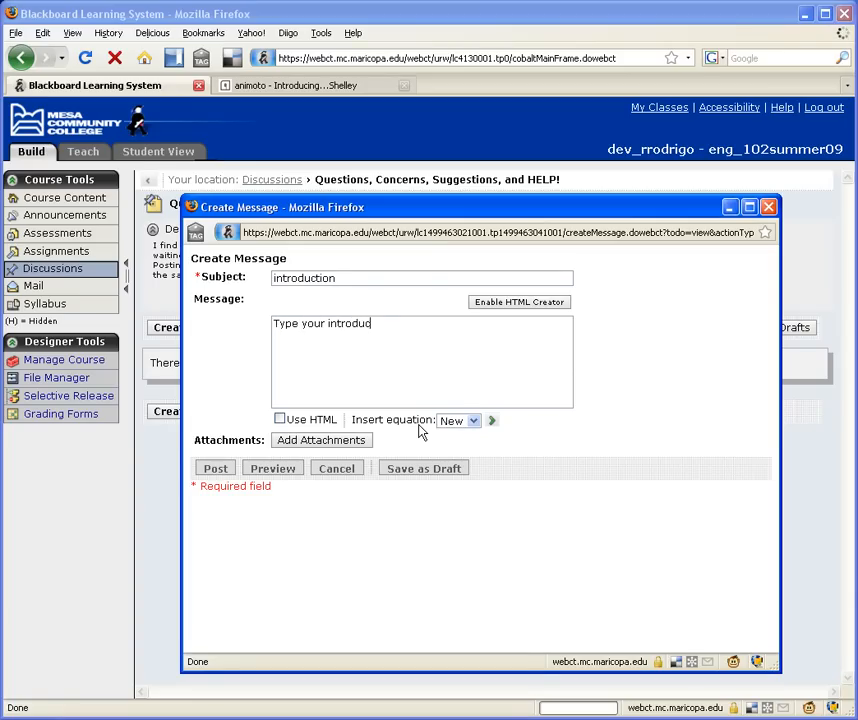
type("tion. Then")
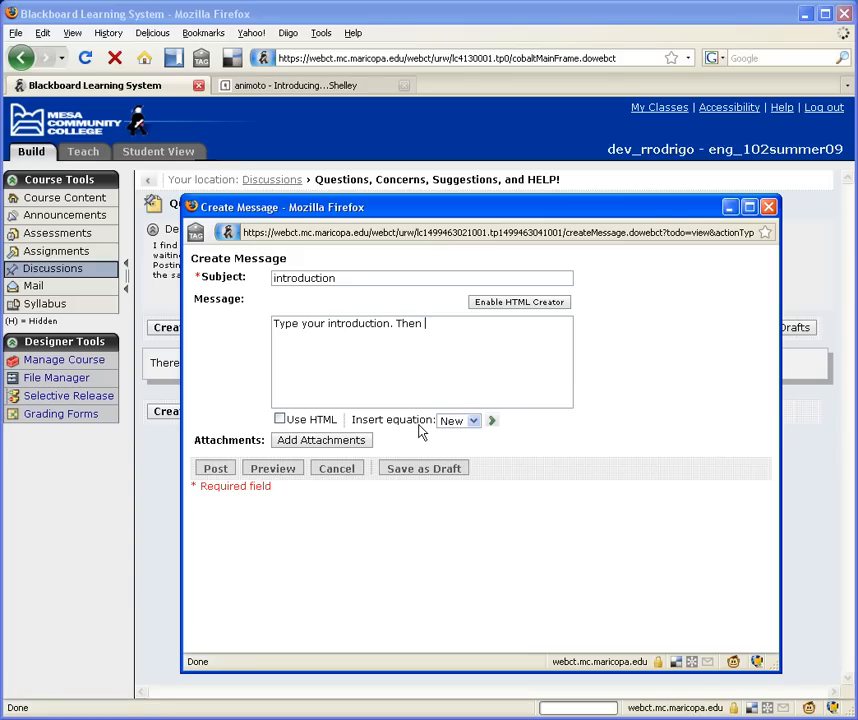
type("hit")
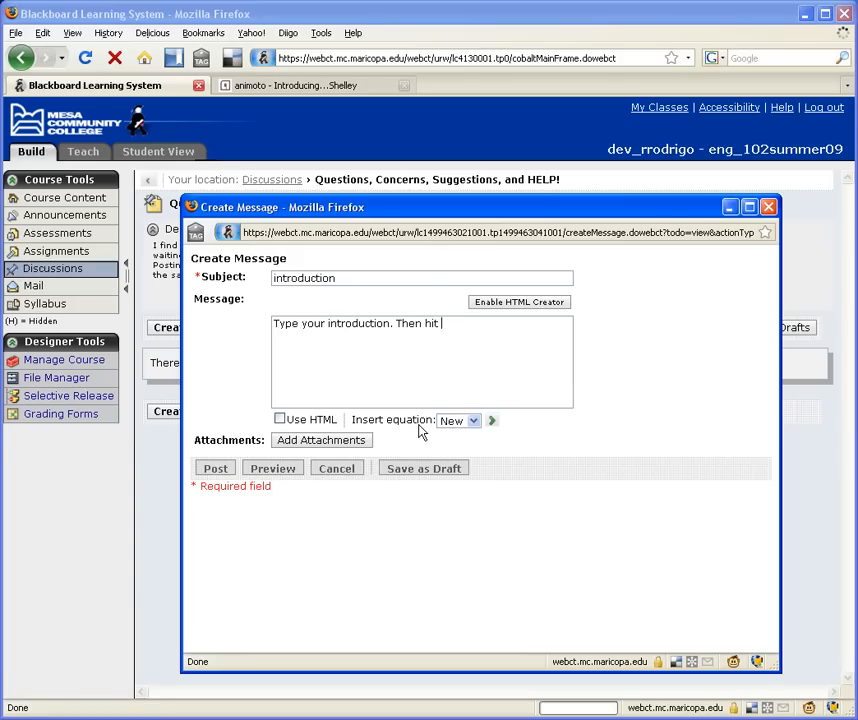
type("\"enter\"")
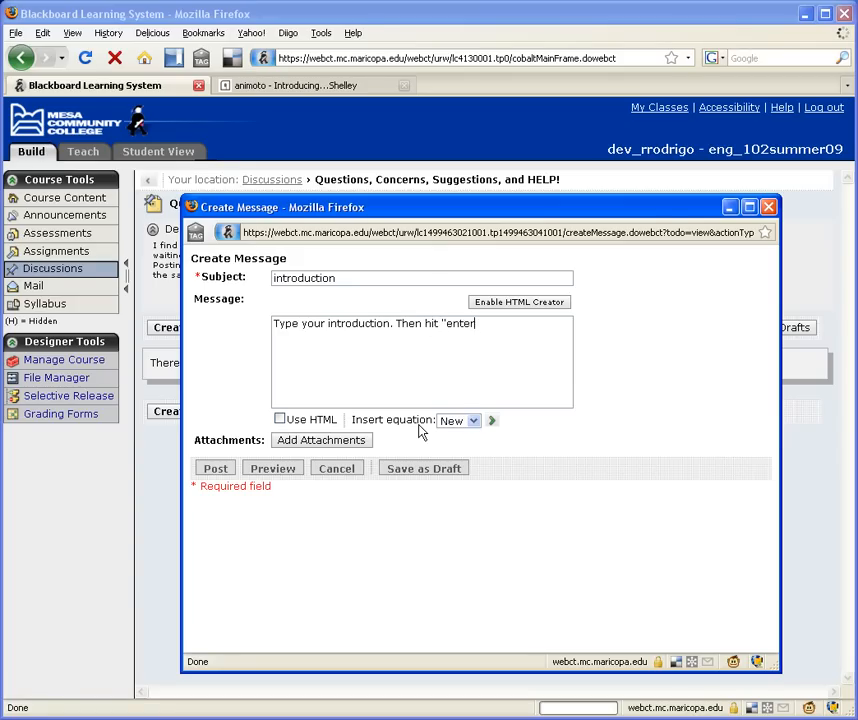
type("\" key.\"")
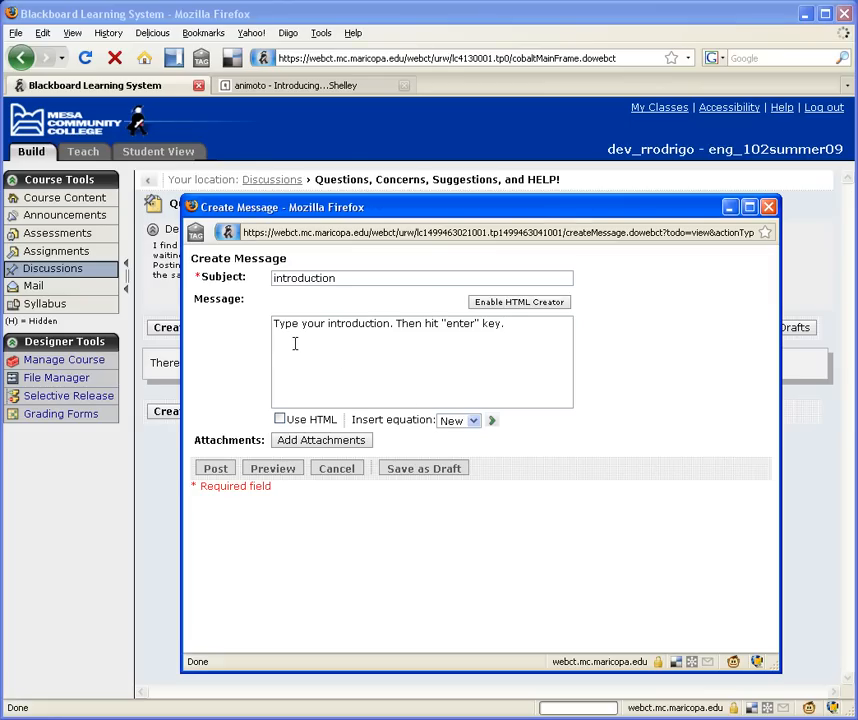
Paste the Animoto embed code below the message text and enable Use HTML.
right_click(296, 344)
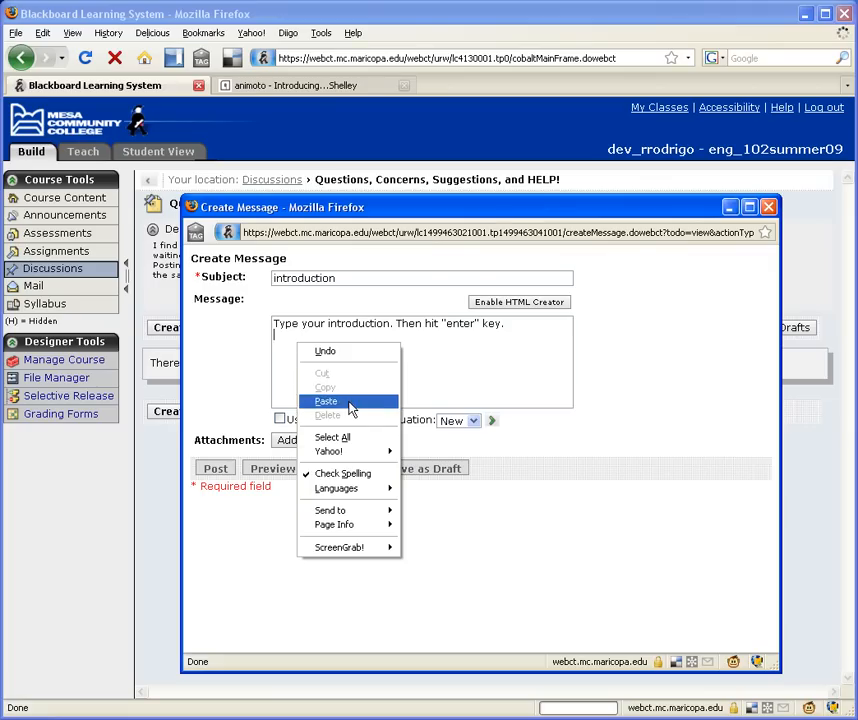
left_click(324, 400)
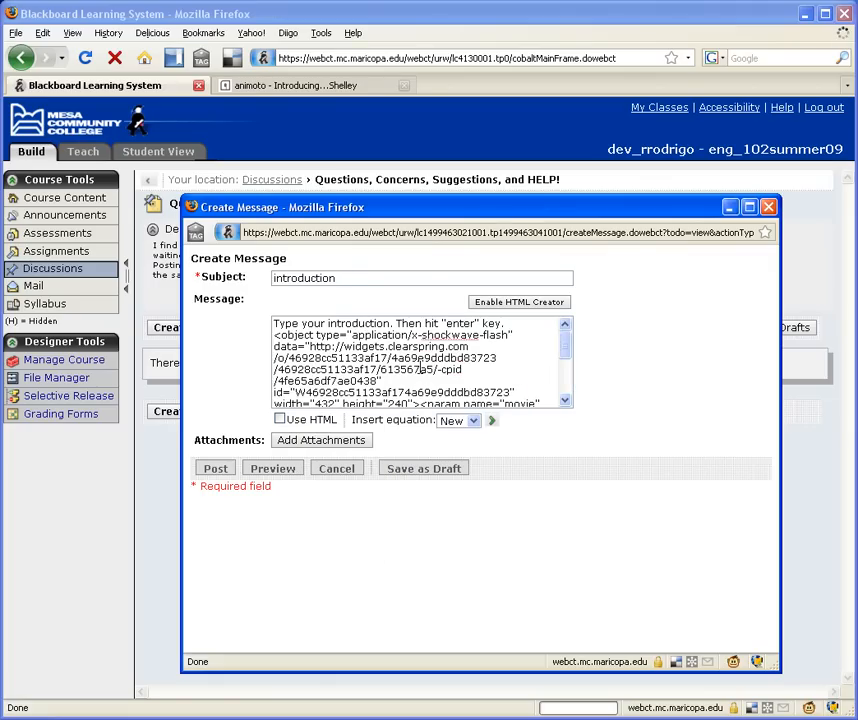
scroll("down", 3)
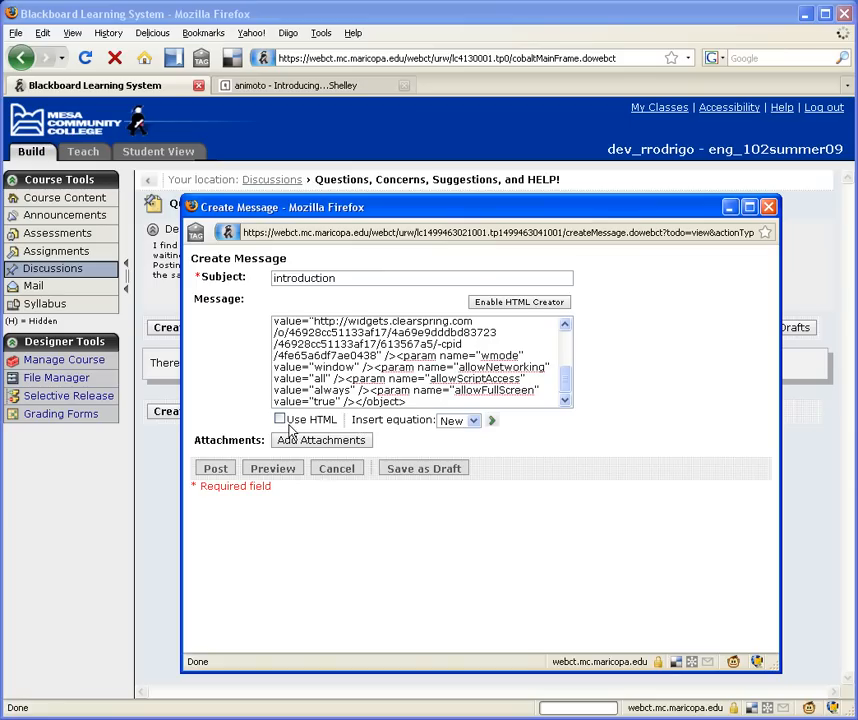
left_click(280, 420)
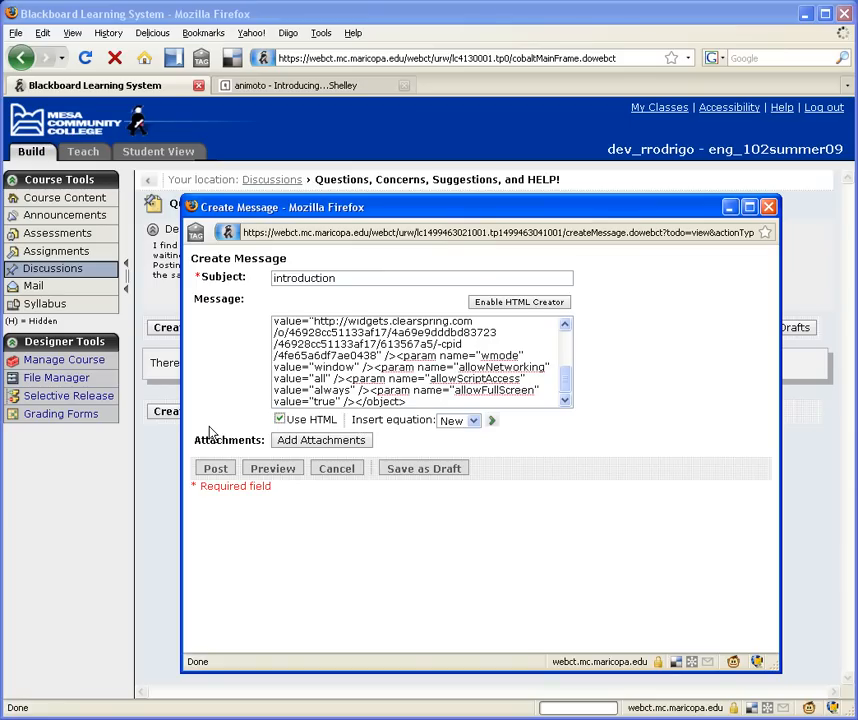
mouse_move(212, 432)
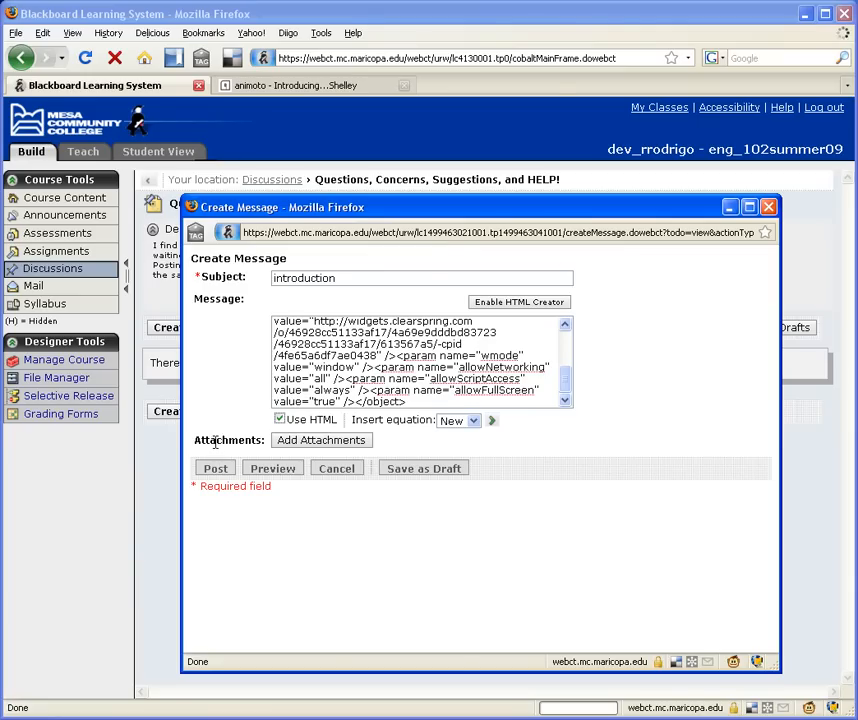
Post the introduction message and select it in the discussion list.
left_click(214, 468)
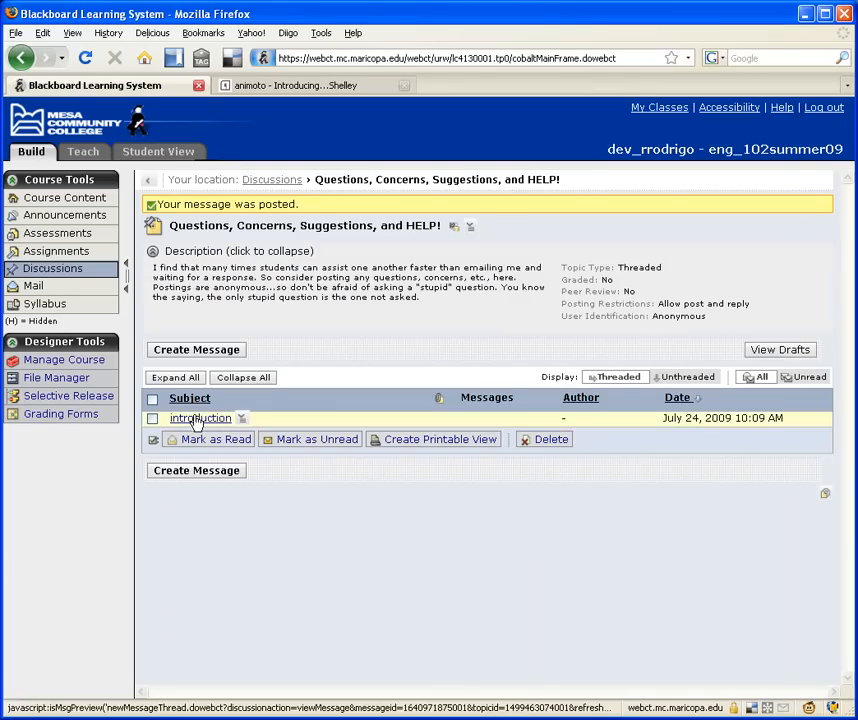
left_click(200, 418)
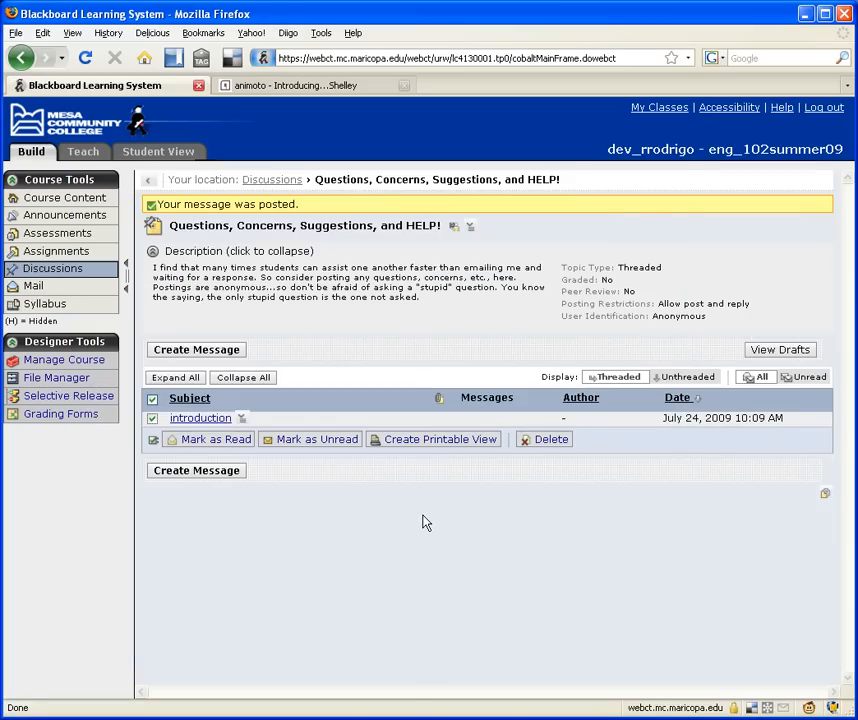
mouse_move(298, 136)
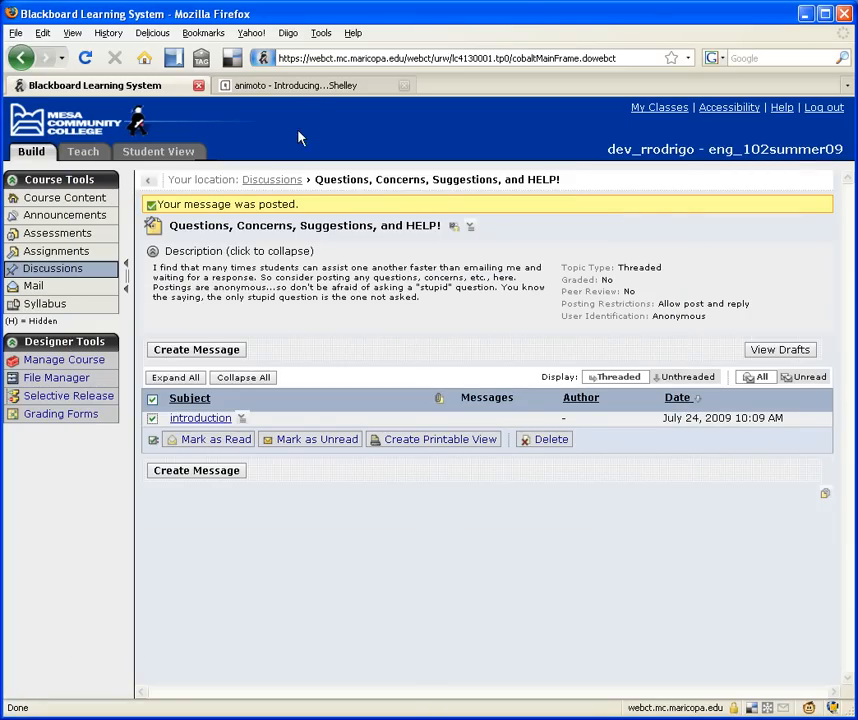
Back in Animoto, close the Embed dialog and the toolbox to reveal the player.
left_click(300, 84)
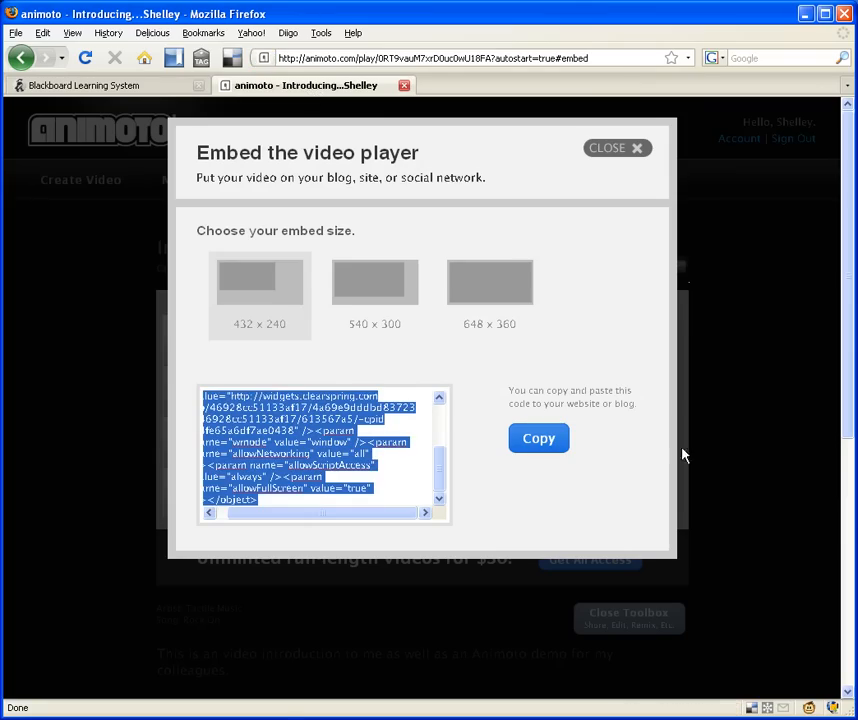
left_click(616, 148)
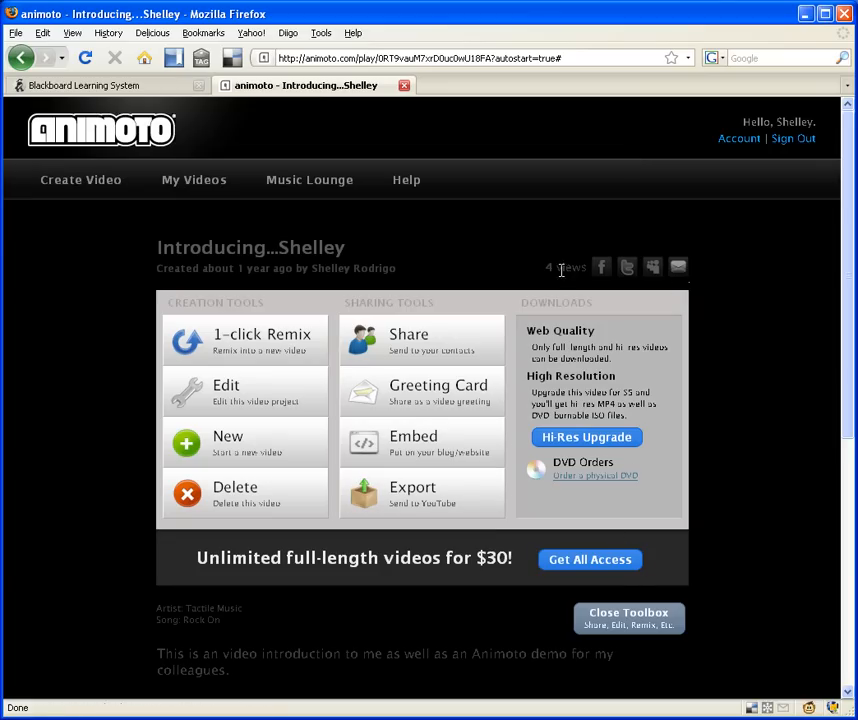
left_click(630, 616)
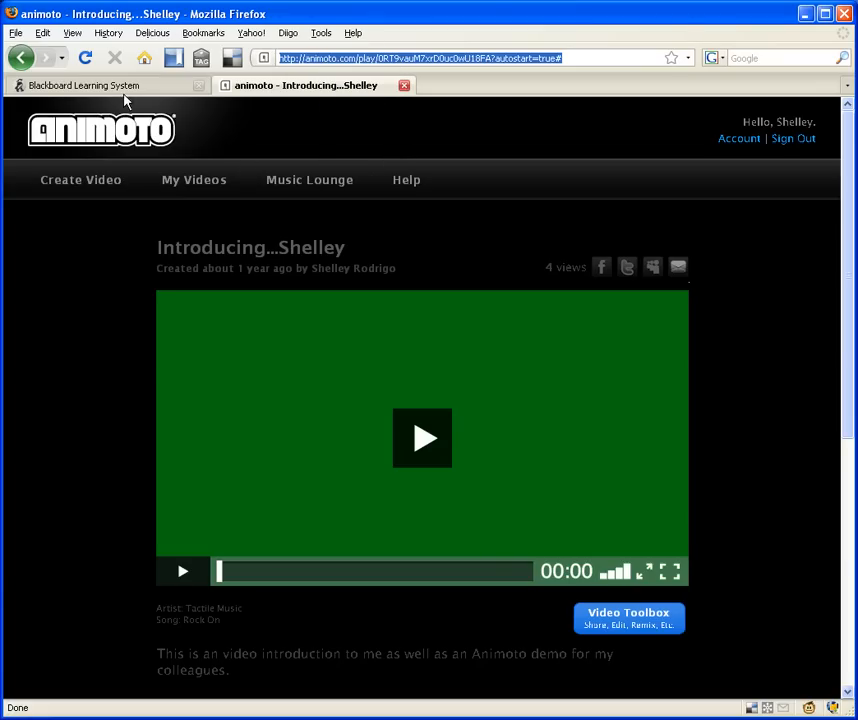
Switch to the Blackboard tab showing the posted introduction message.
left_click(90, 84)
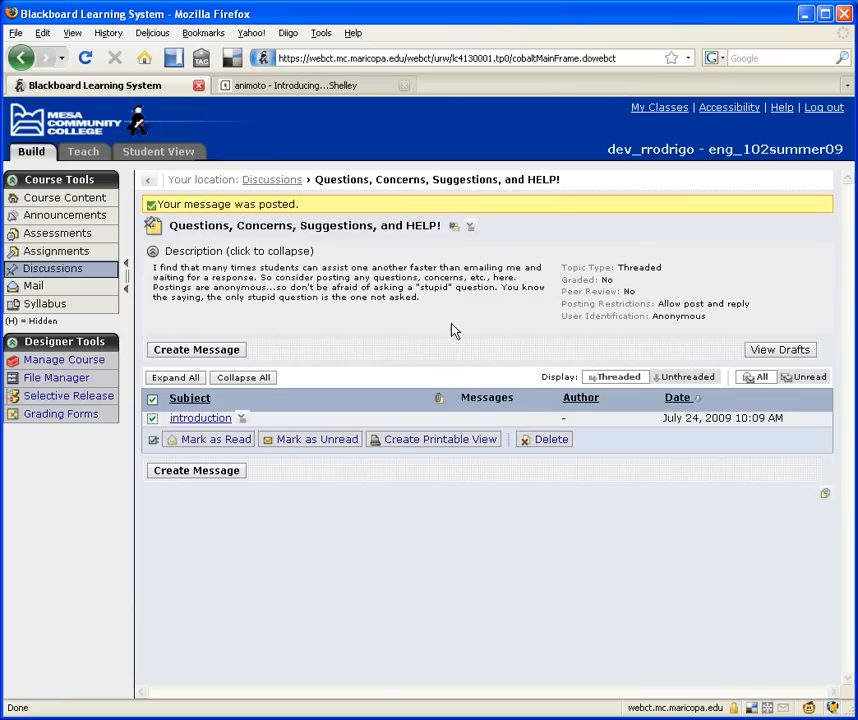
mouse_move(364, 386)
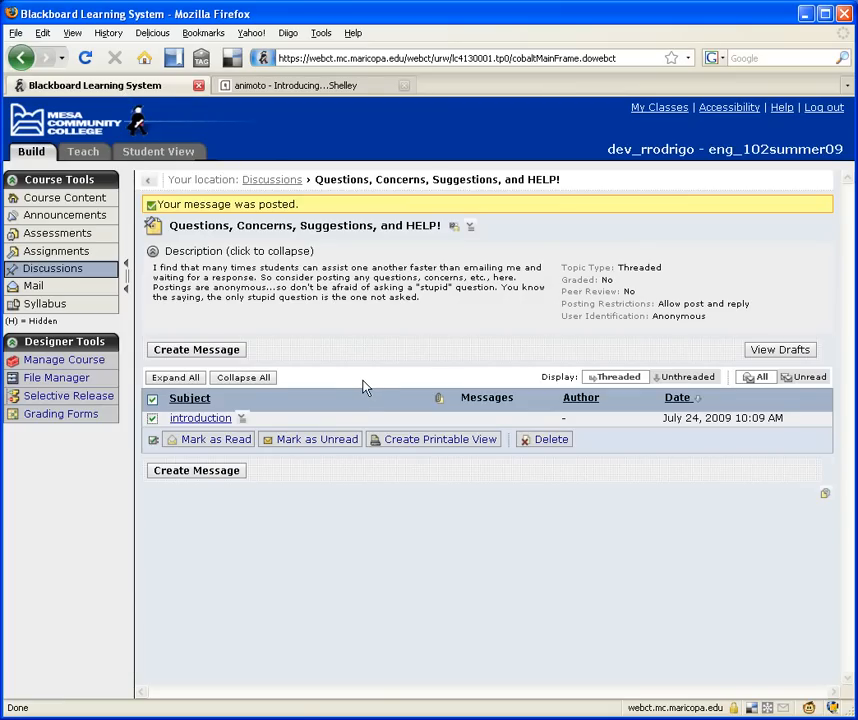
mouse_move(364, 468)
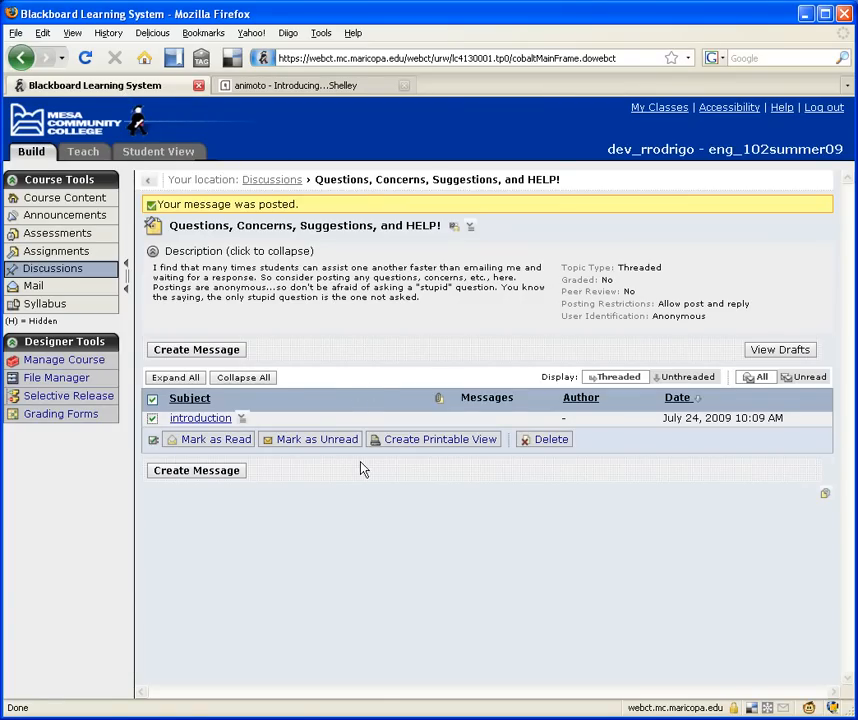
mouse_move(364, 554)
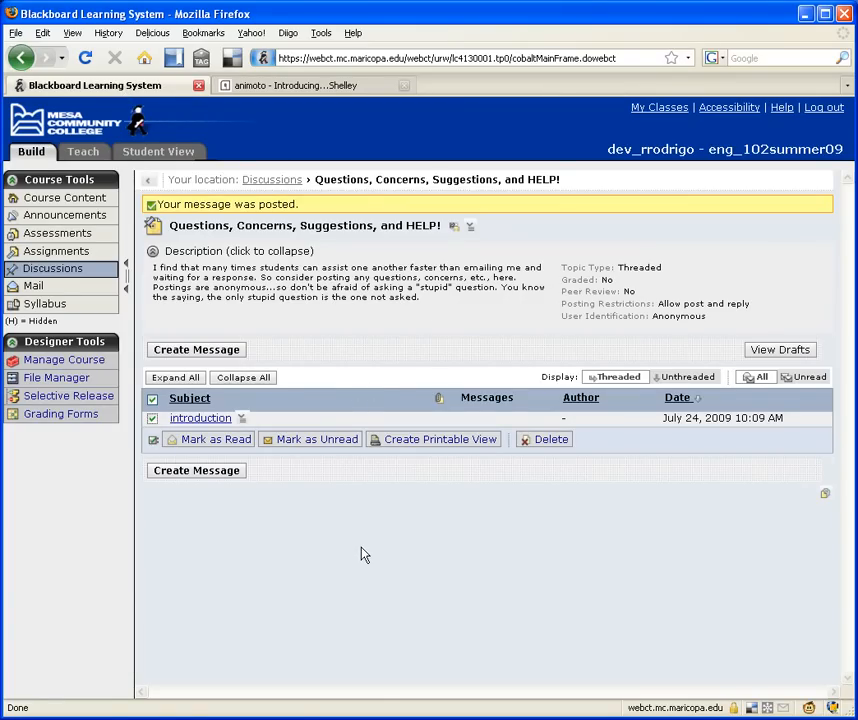